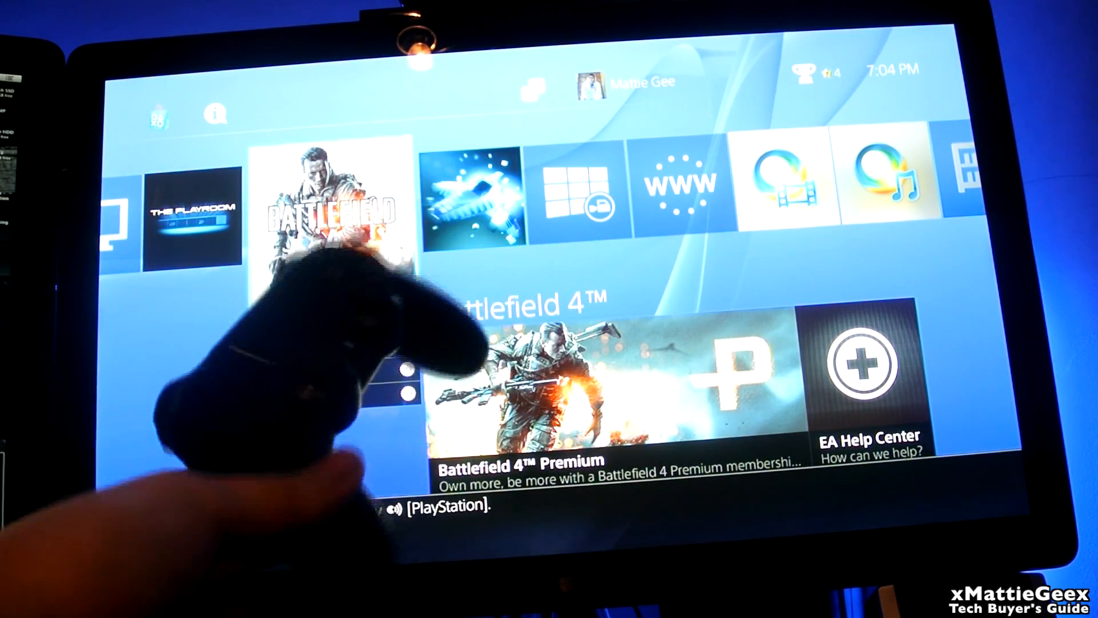
# Search Google for "ps4 update download" and open PlayStation's PS4 System Software 1.51 installation page
pyautogui.click(326, 203)
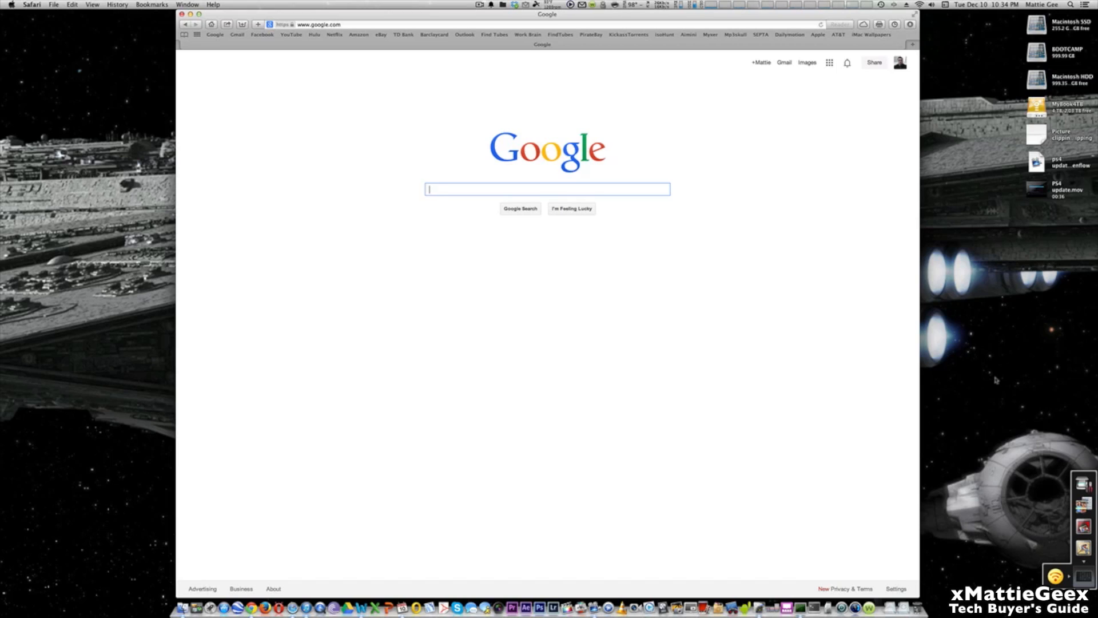
pyautogui.write('ps4 update download')
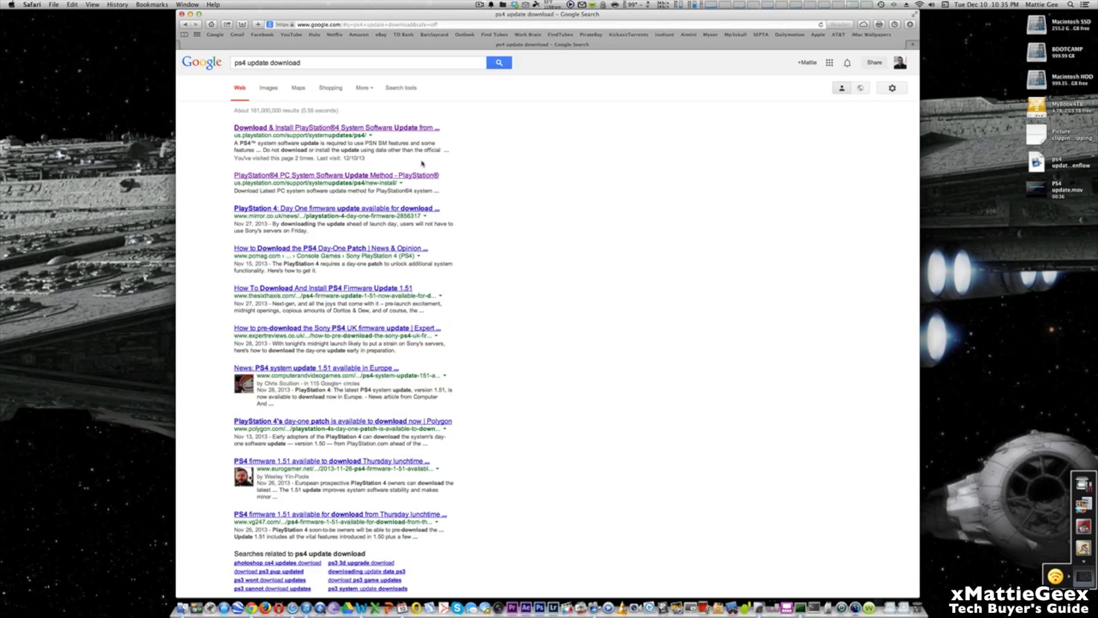
pyautogui.moveTo(392, 184)
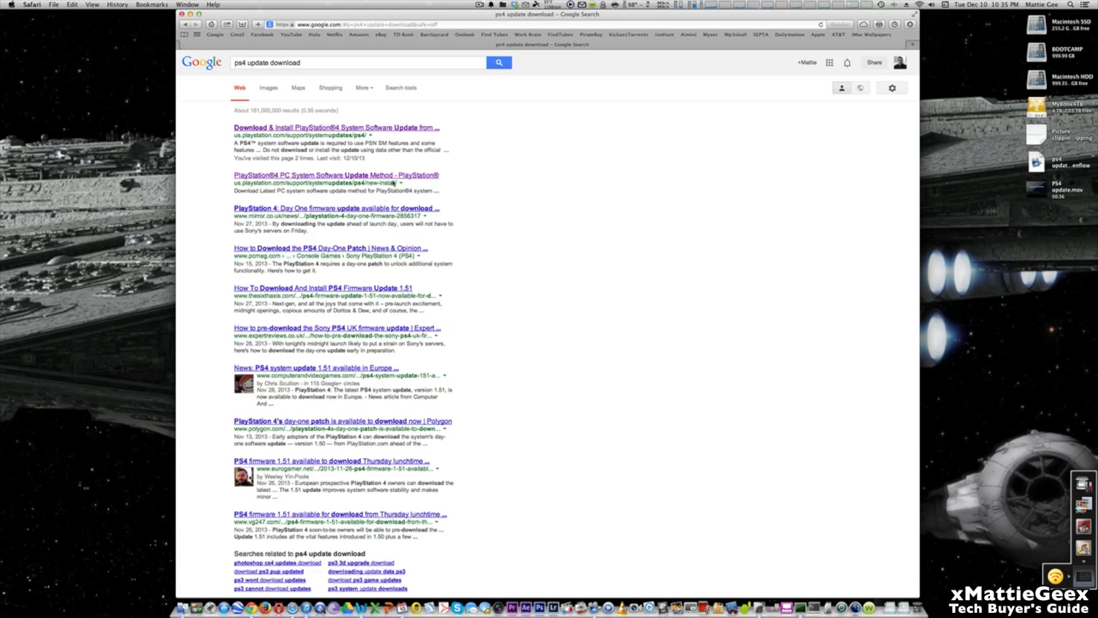
pyautogui.click(421, 24)
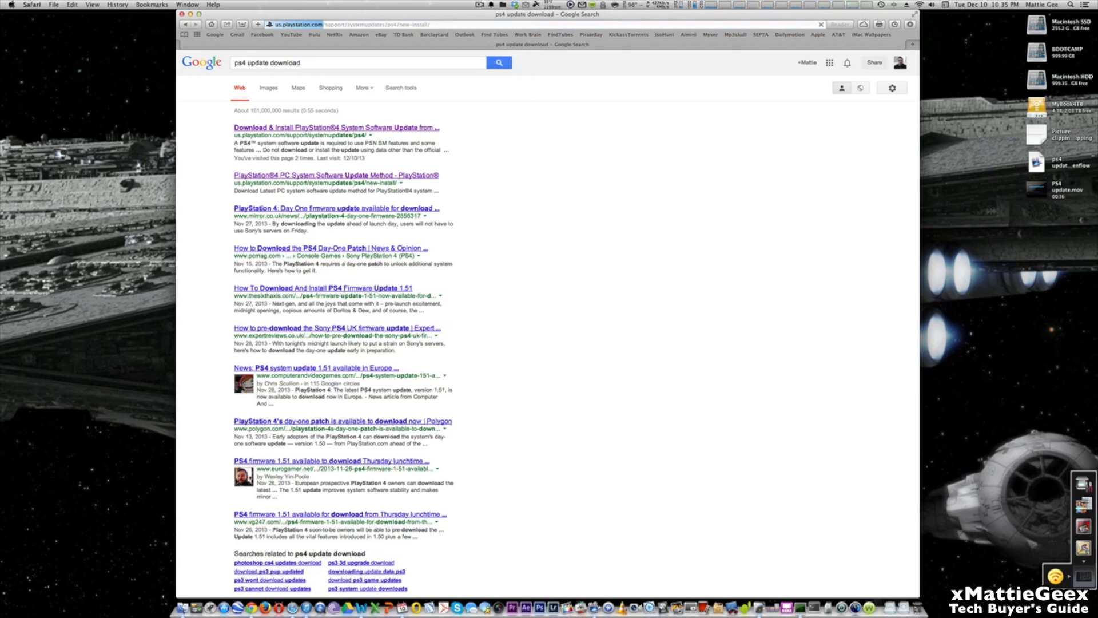
pyautogui.click(336, 175)
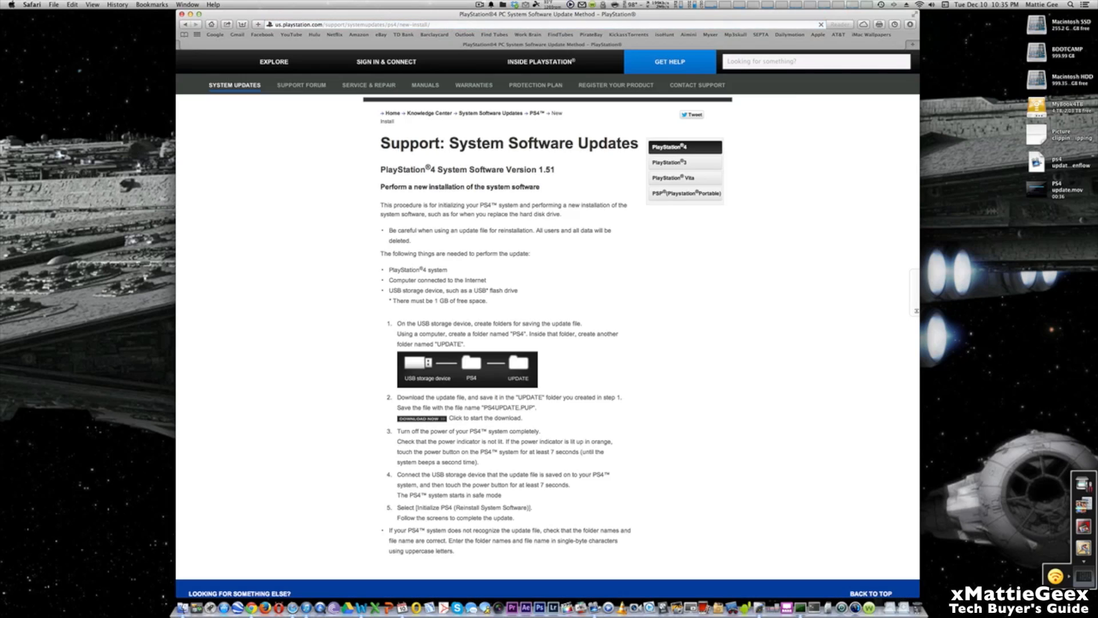
# Scroll through the PS4 System Software new-installation instructions
pyautogui.scroll(-3)
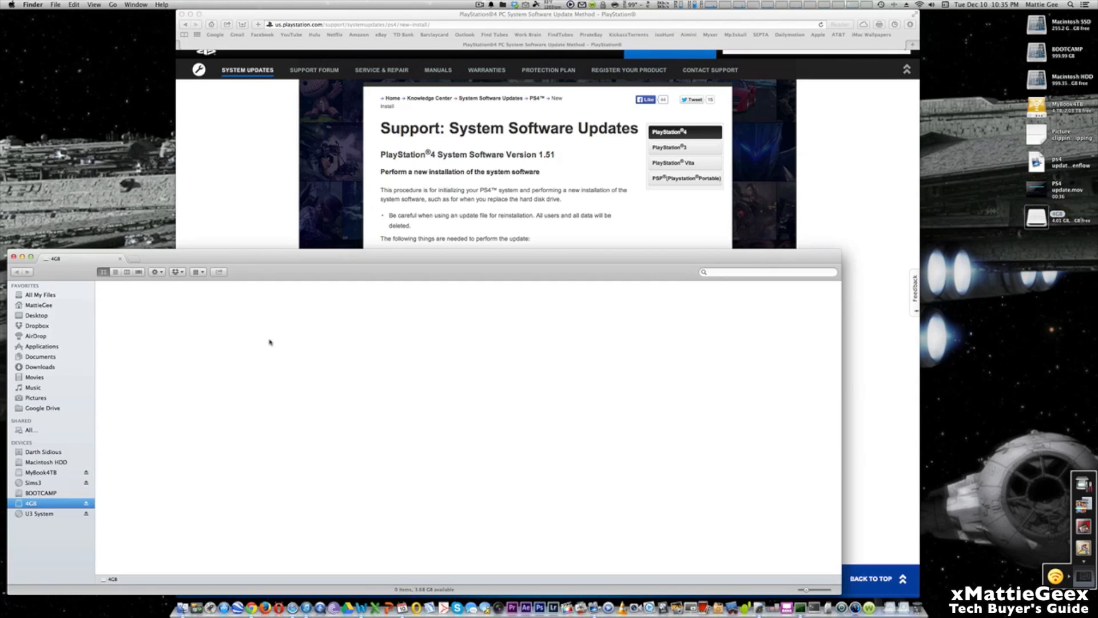
pyautogui.moveTo(705, 557)
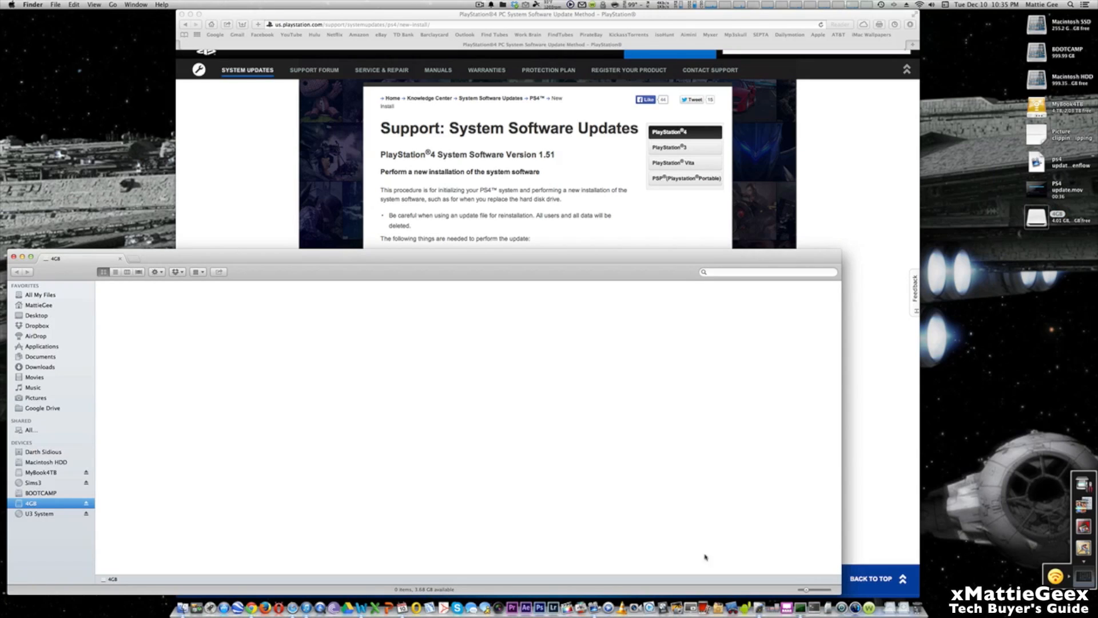
pyautogui.moveTo(796, 556)
pyautogui.write('disk')
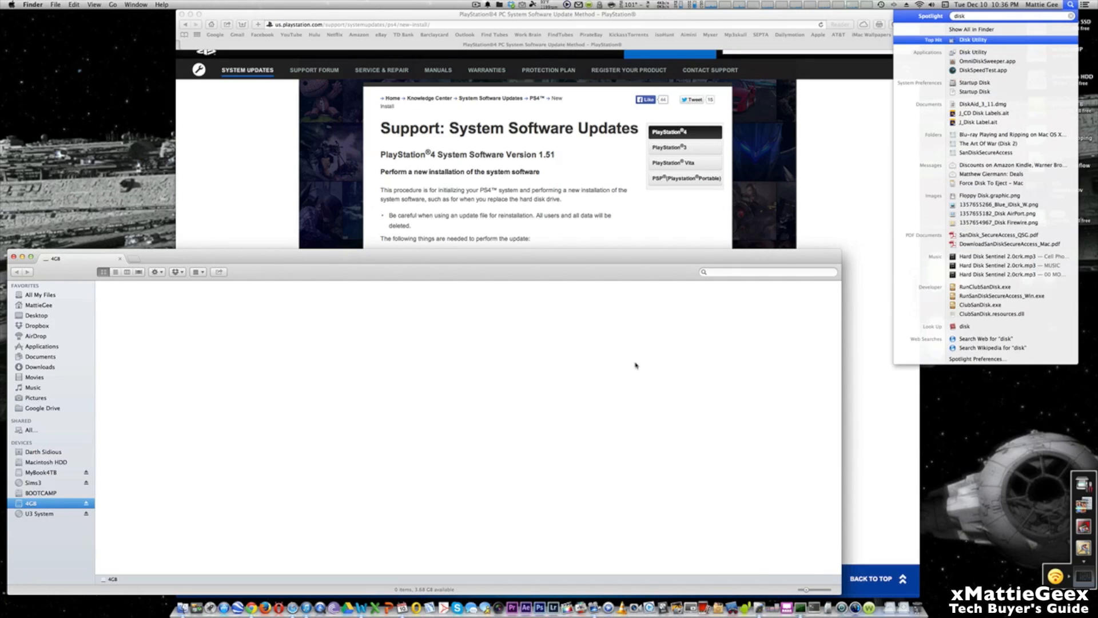
# Launch Disk Utility to list the 4.02 GB SanDisk drive
pyautogui.click(974, 51)
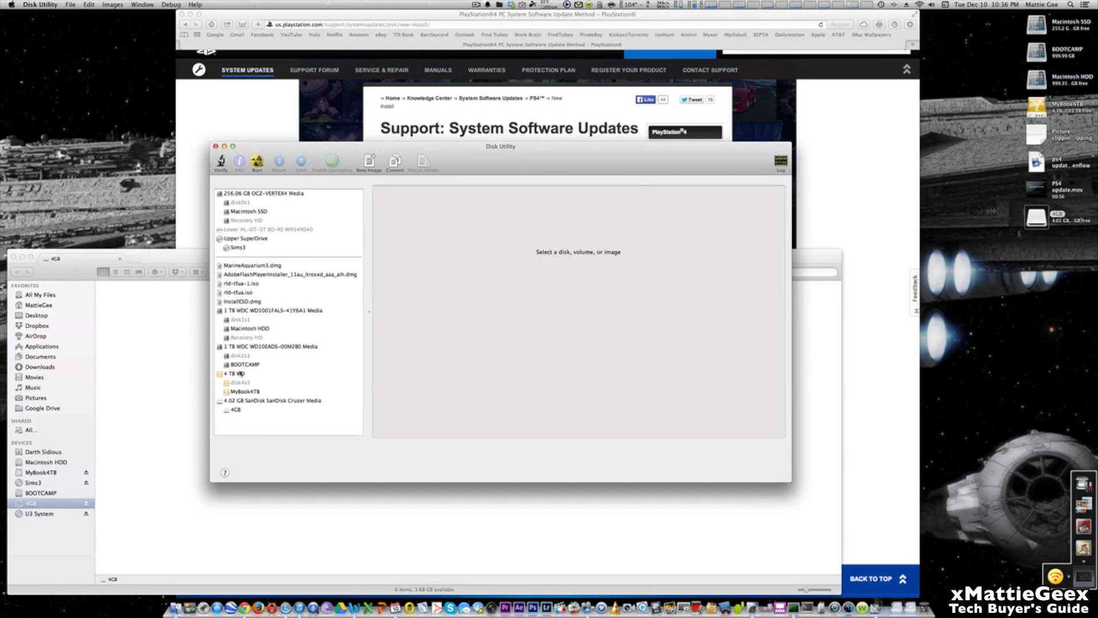
# Erase the 4.02 GB SanDisk drive with MS-DOS (FAT) format and confirm
pyautogui.click(273, 400)
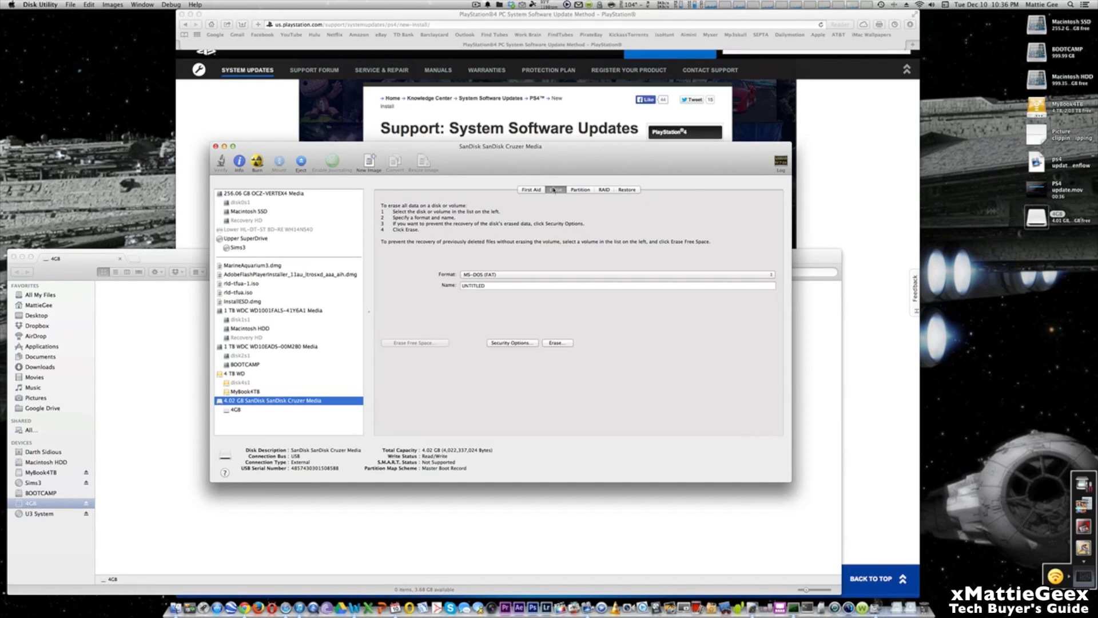
pyautogui.click(615, 274)
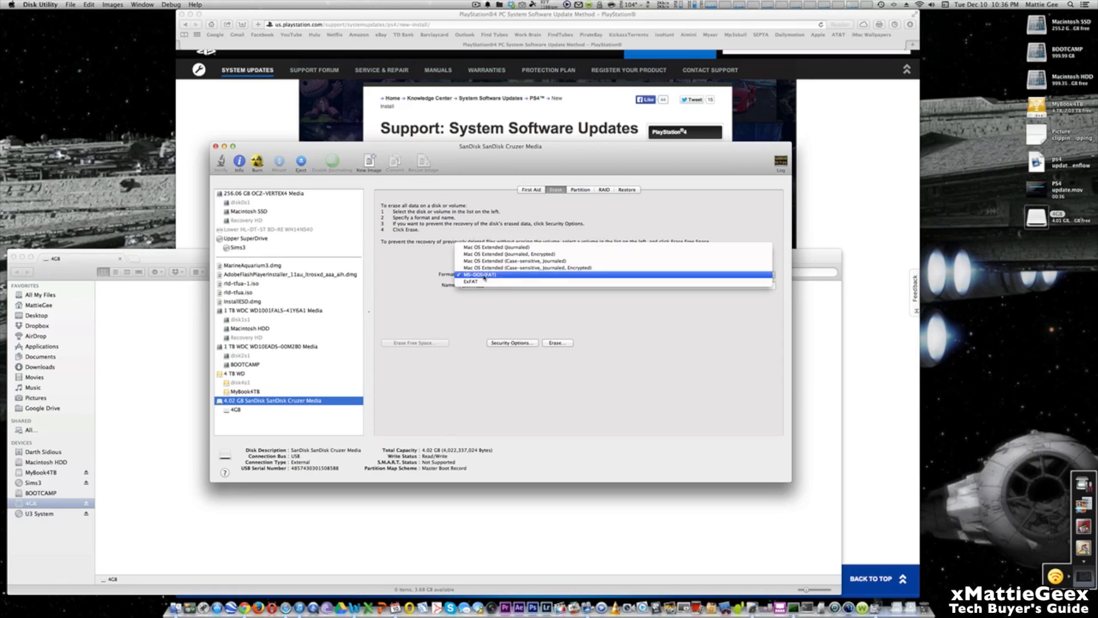
pyautogui.click(479, 274)
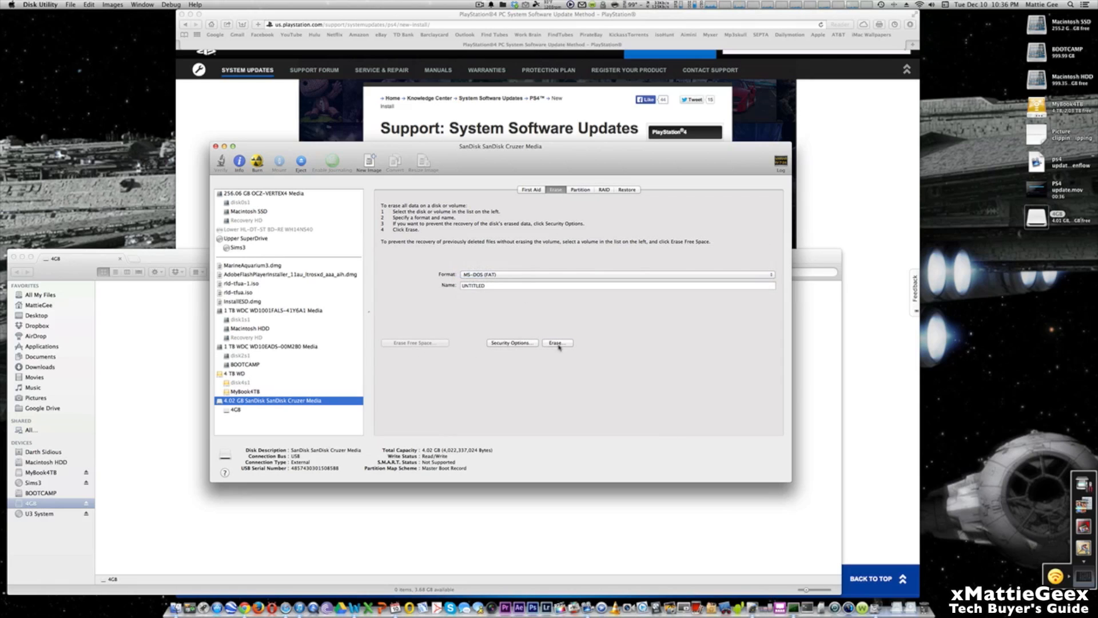
pyautogui.click(557, 342)
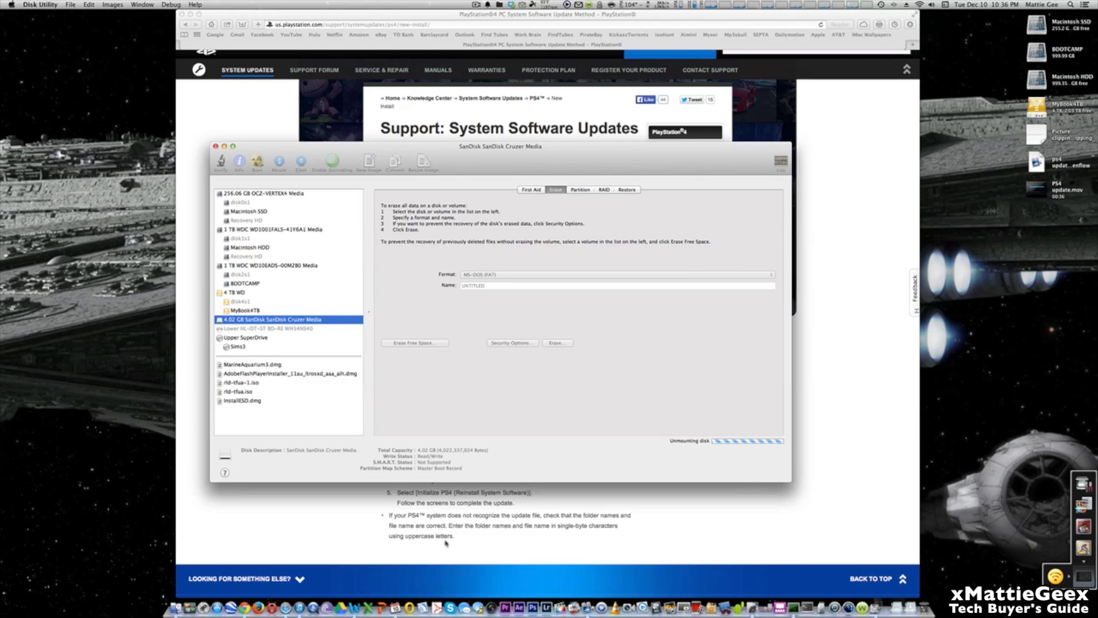
pyautogui.click(556, 343)
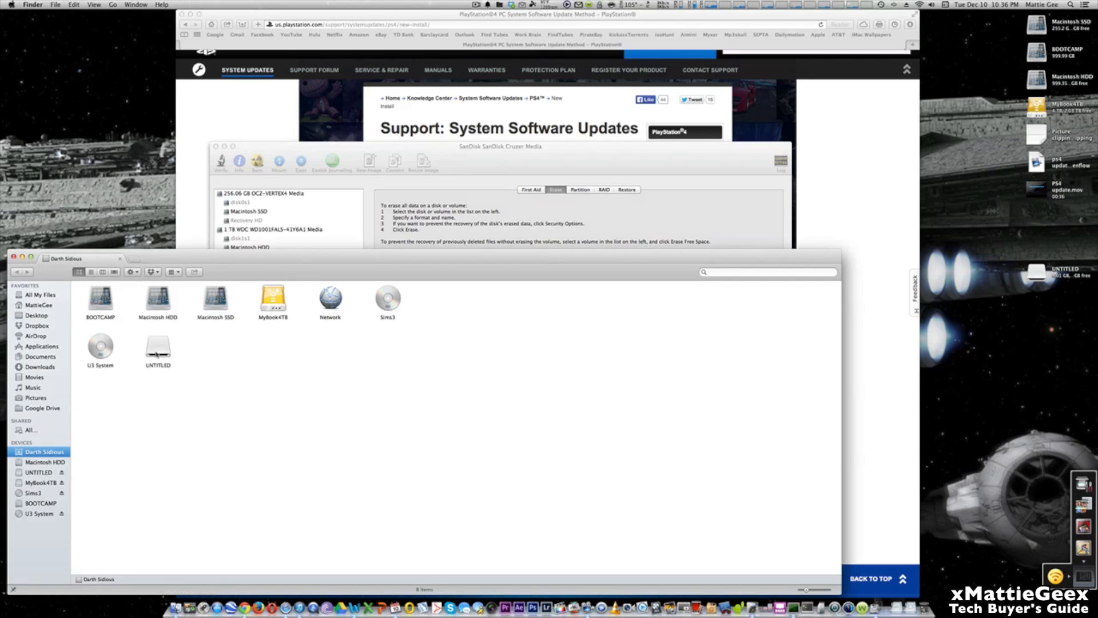
# Open the UNTITLED drive and add a PS4 folder containing an UPDATE folder
pyautogui.click(39, 472)
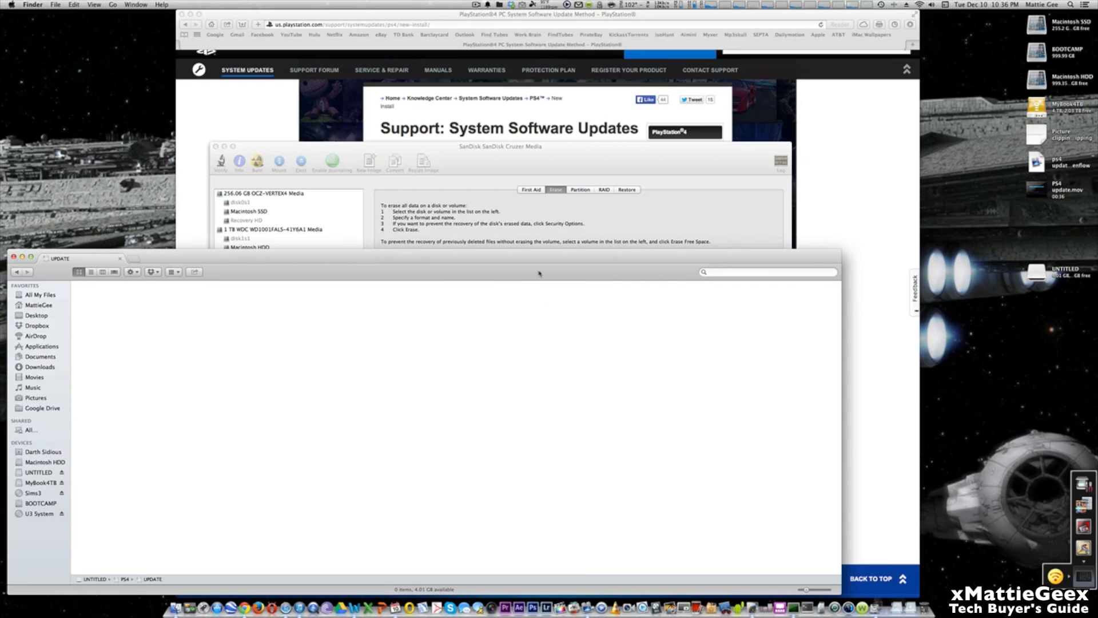
pyautogui.moveTo(389, 359)
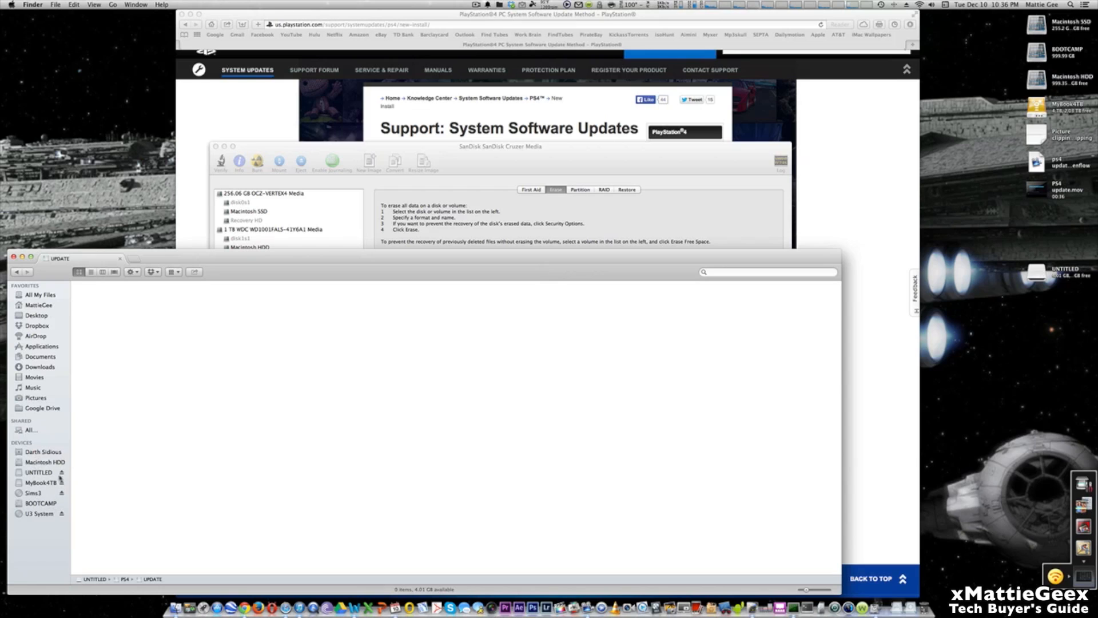
pyautogui.click(43, 451)
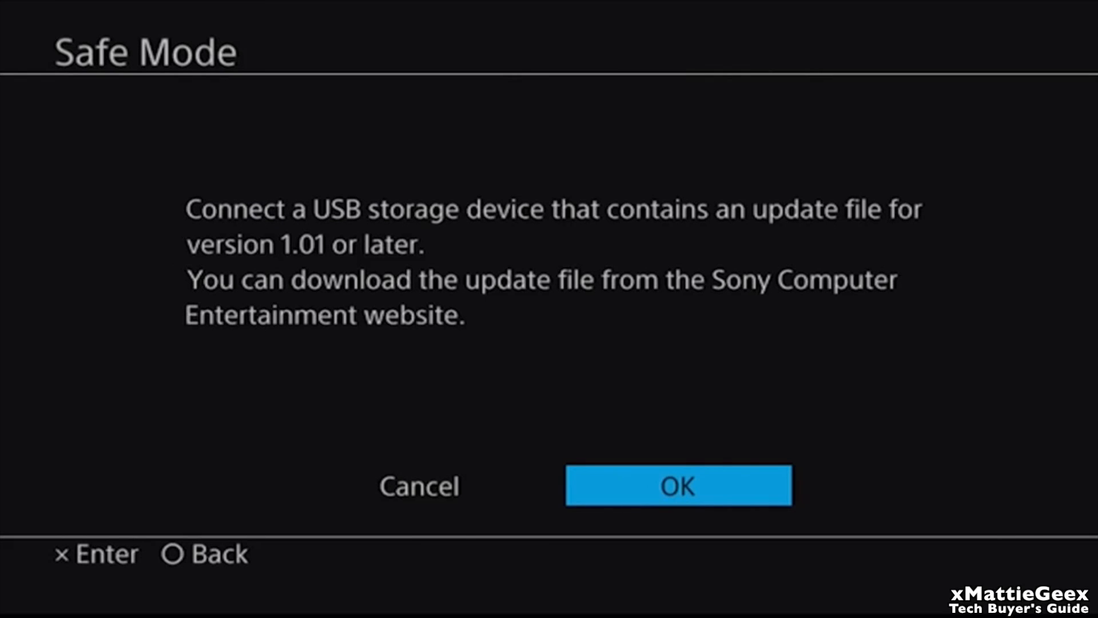
# Confirm the USB update drive is connected, then browse home-screen games toward THE PLAYROOM
pyautogui.click(677, 485)
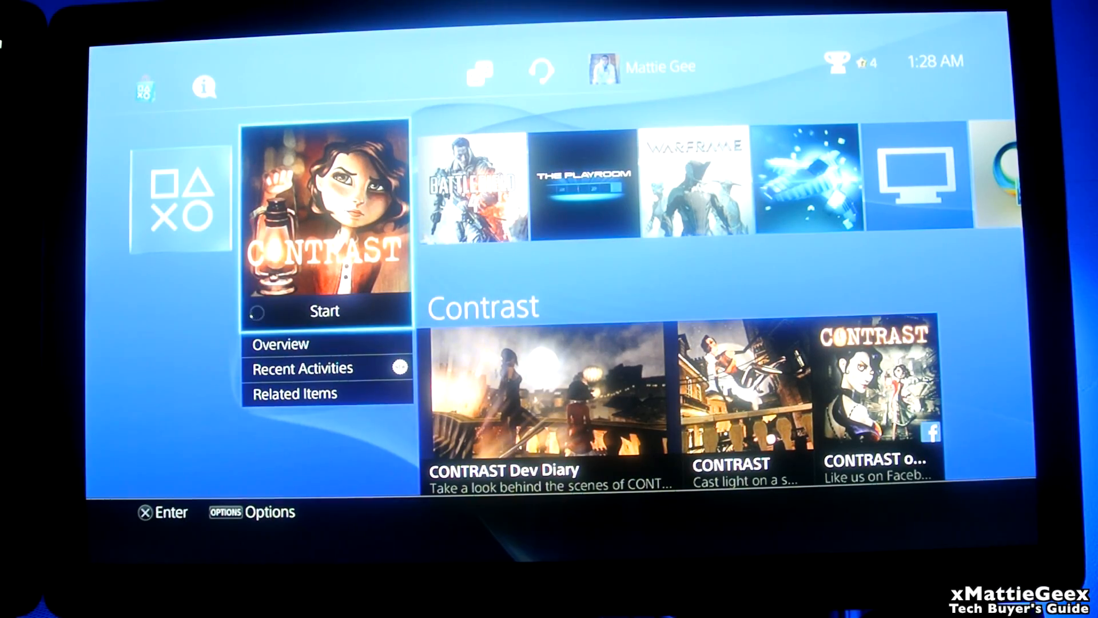
pyautogui.press('Right')
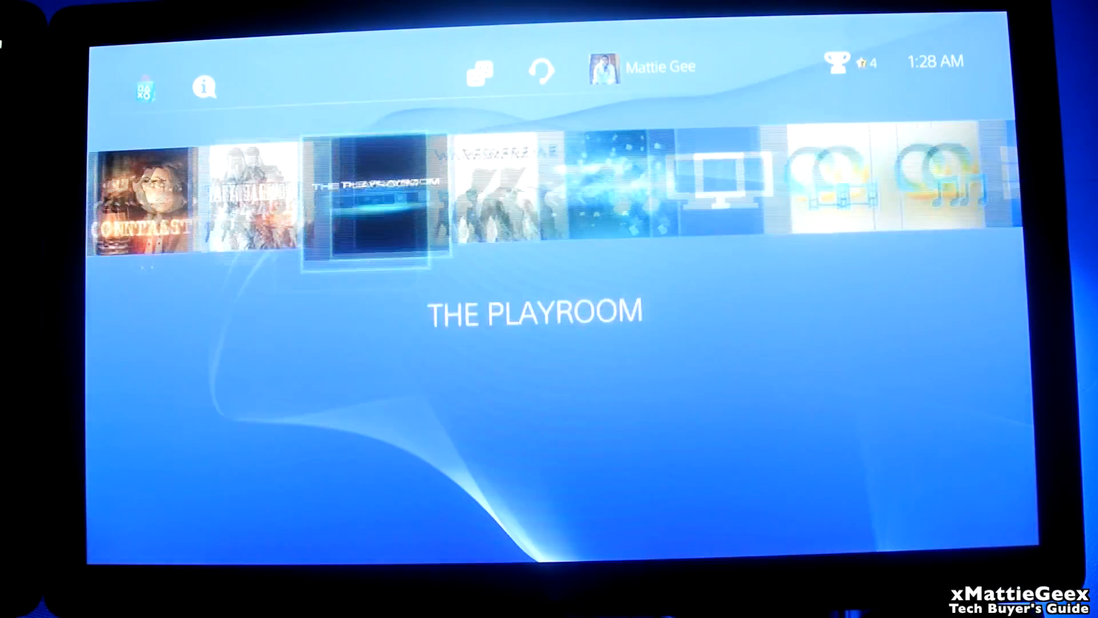